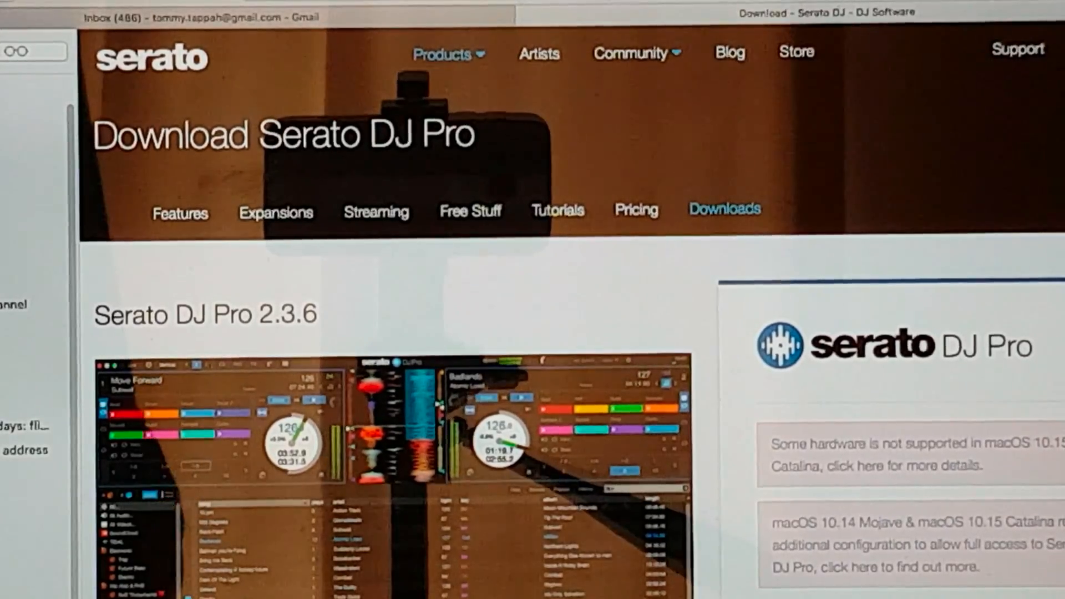
- Scroll the Serato DJ Pro download page down to the system requirements while the 2.3.6 package downloads
scroll("down", 3)
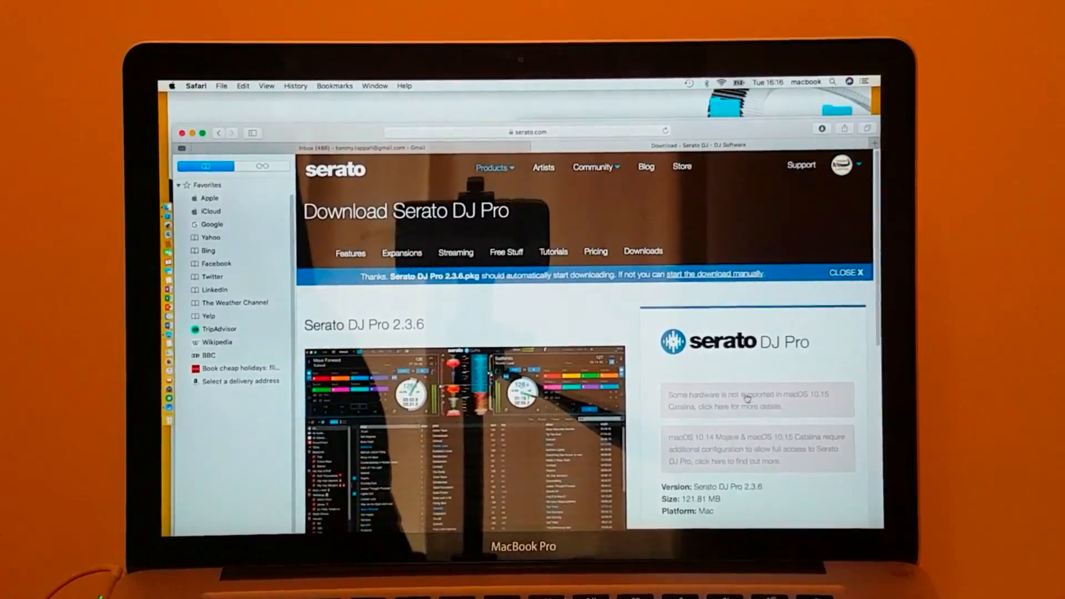
scroll("down", 3)
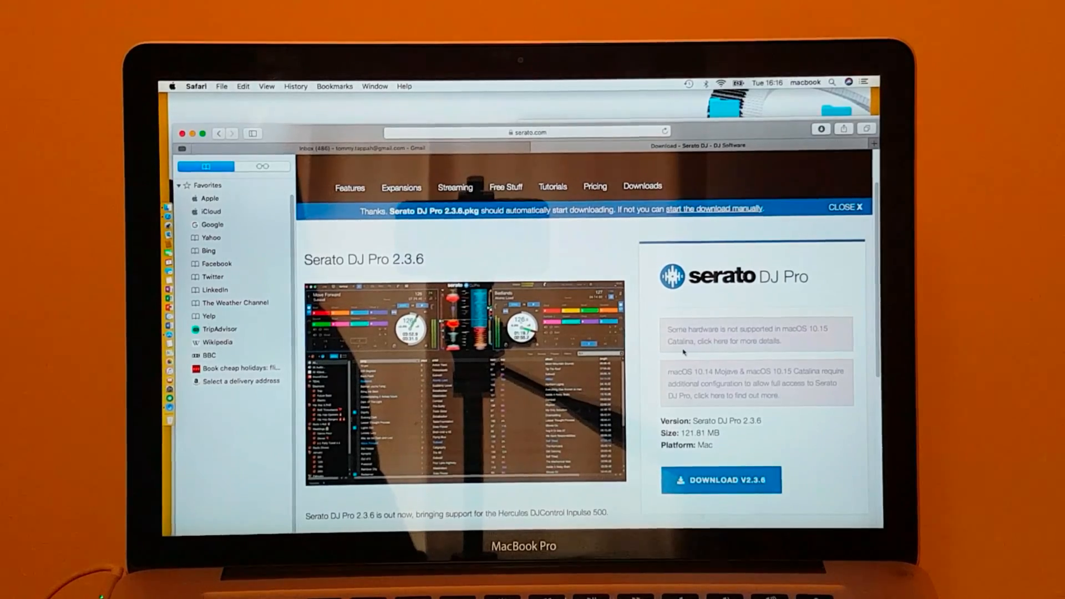
mouse_move(771, 351)
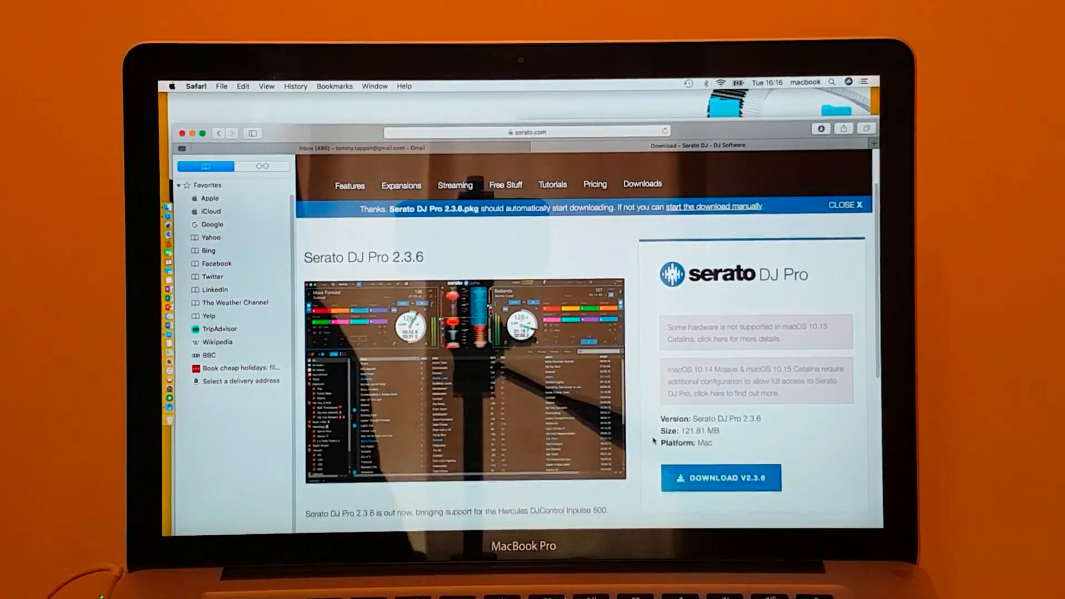
scroll("down", 3)
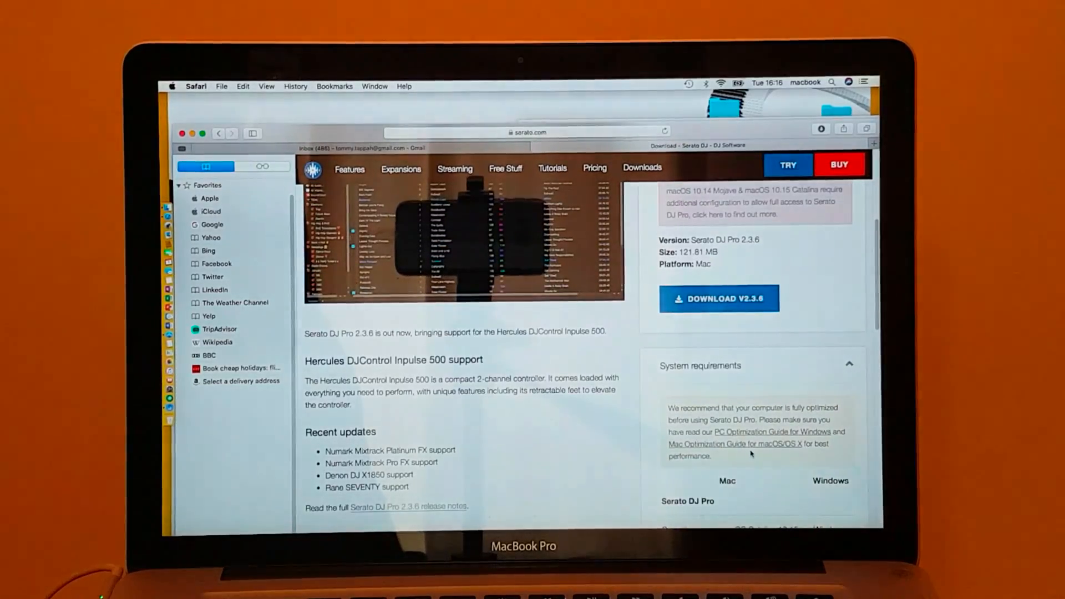
scroll("down", 3)
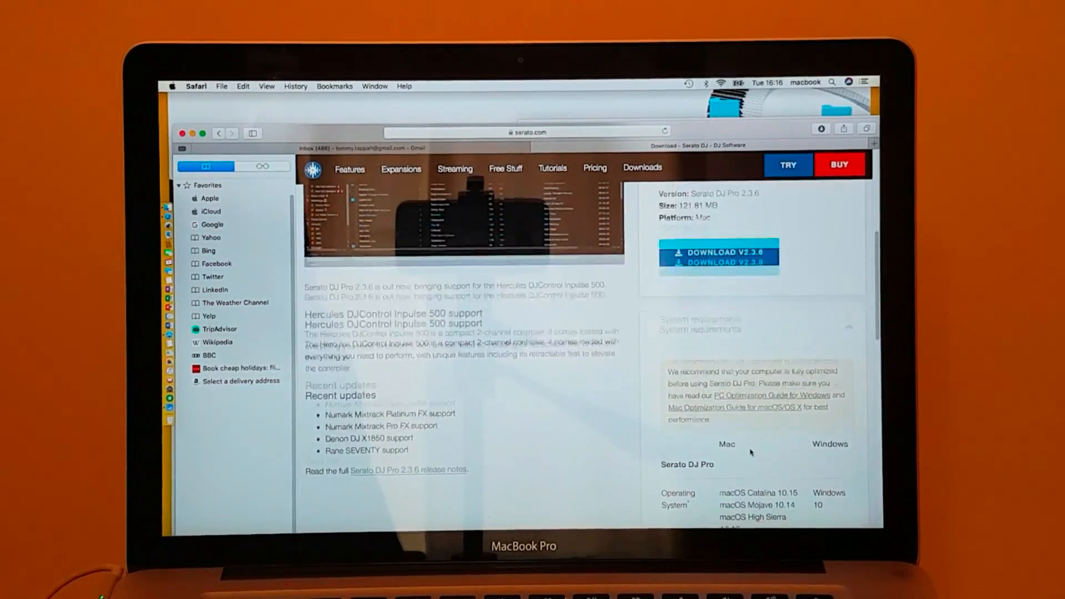
scroll("down", 3)
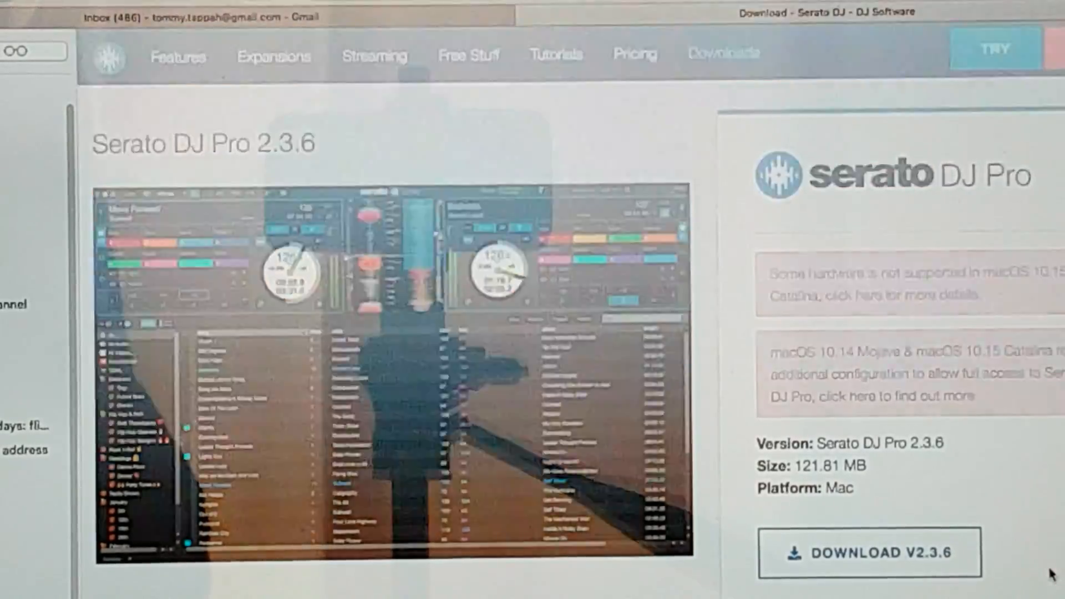
left_click(870, 553)
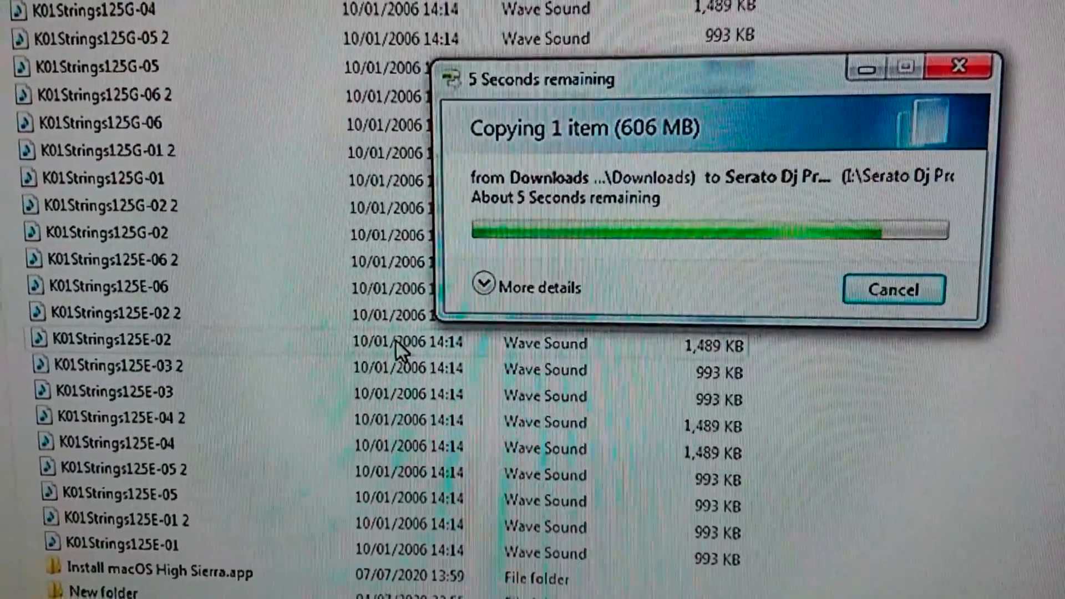
- Advance the Serato DJ Pro .pkg installer past its introduction toward the password request
scroll("down", 3)
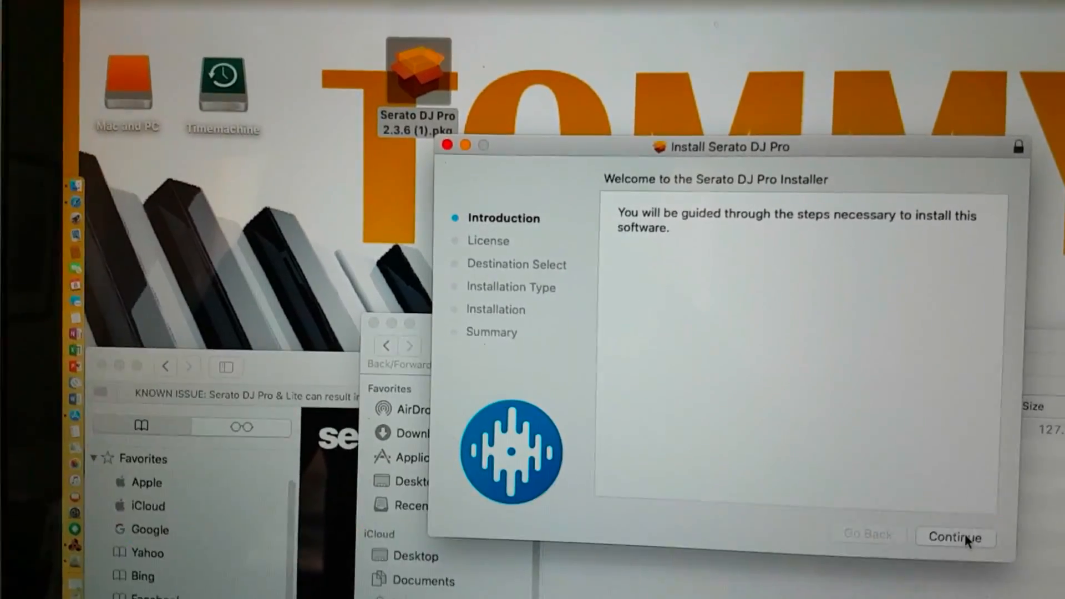
left_click(954, 537)
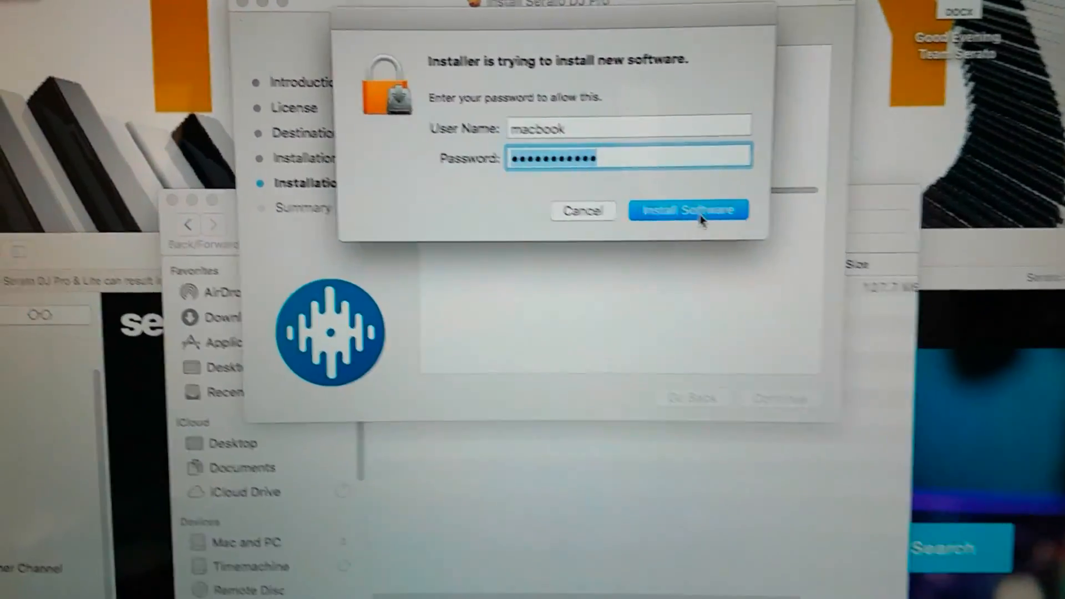
- Authorise the installation with the administrator password and close the installer after success
left_click(688, 210)
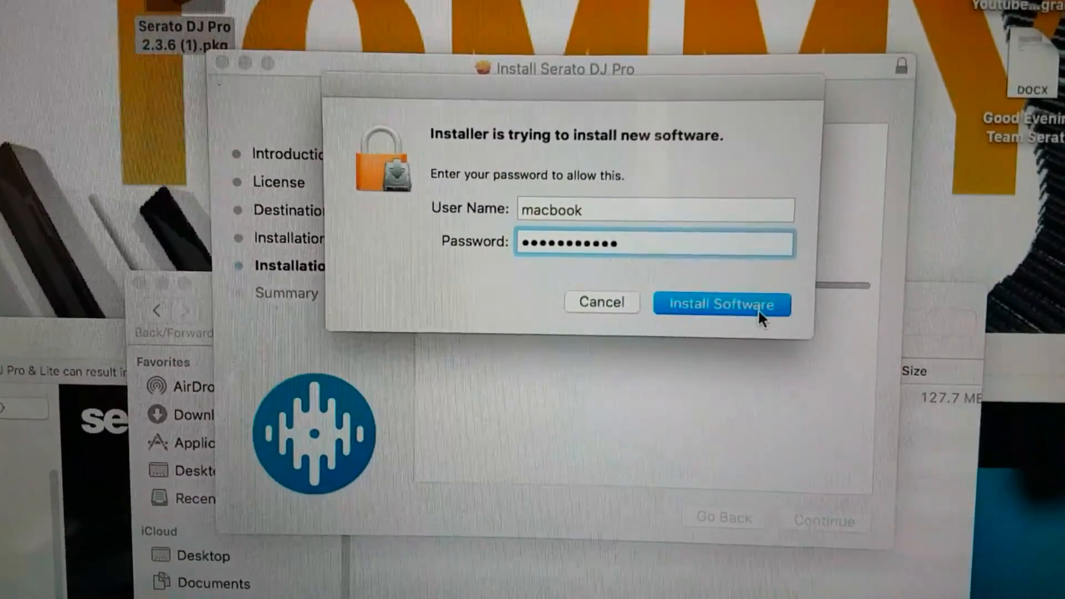
left_click(722, 303)
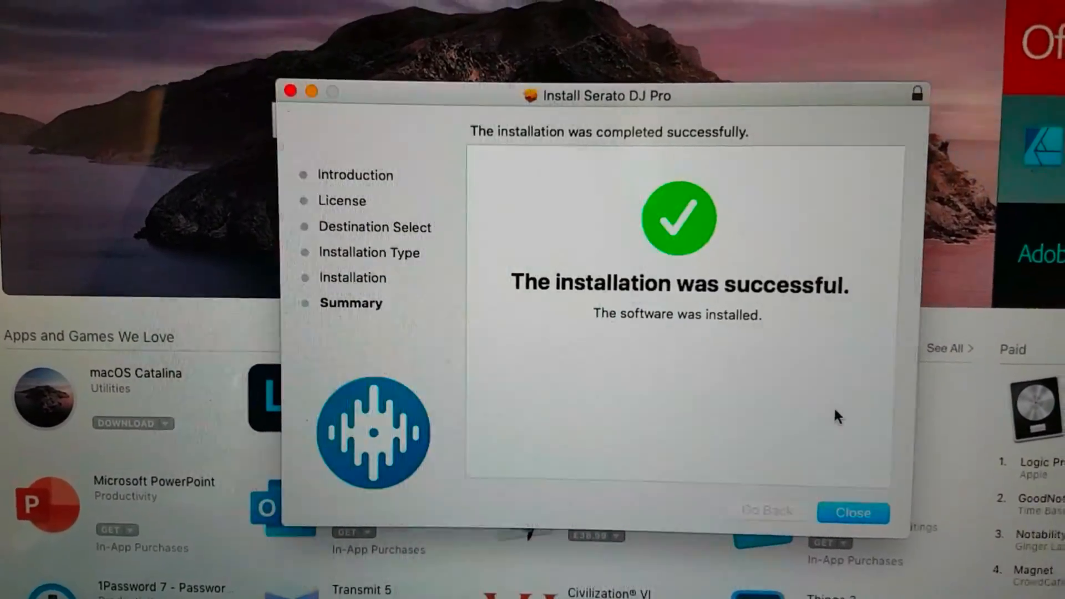
left_click(852, 513)
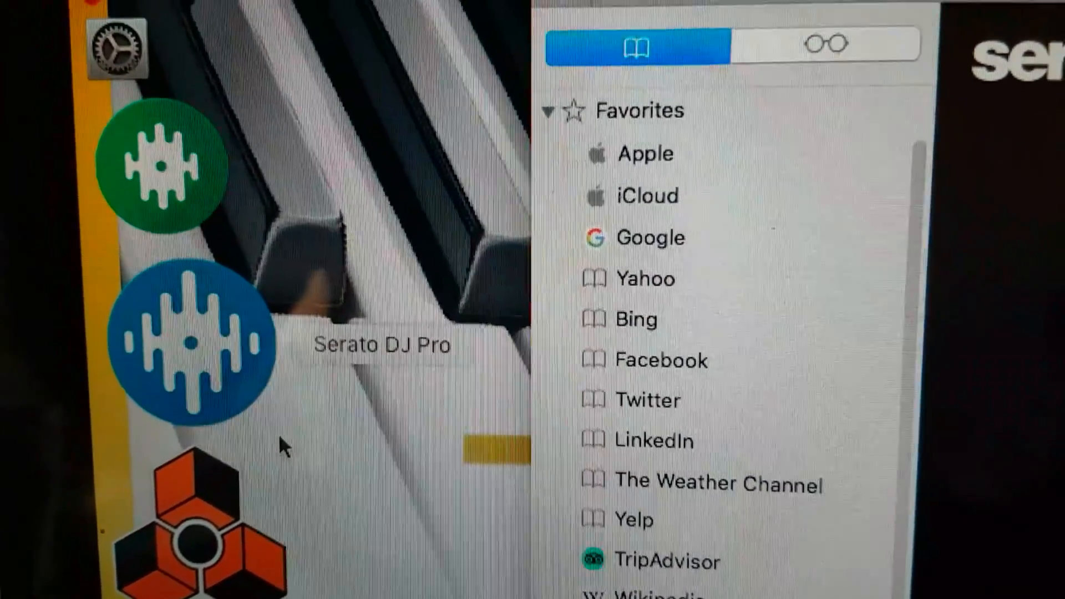